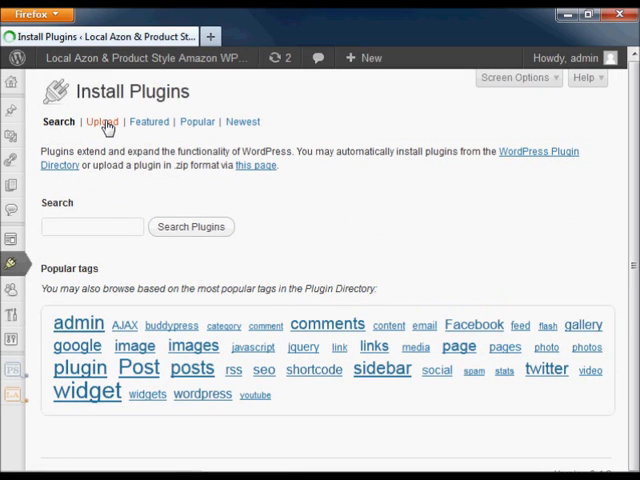
# Upload wpgtranslate1-0-0.zip, install it, and activate the WPgTranslate plugin
pyautogui.click(100, 121)
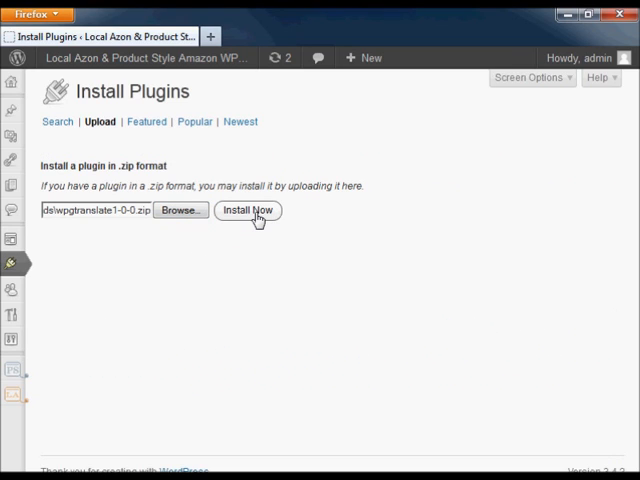
pyautogui.click(247, 210)
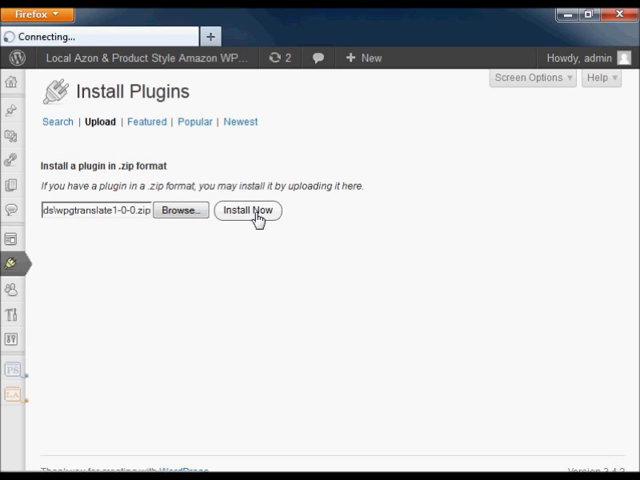
pyautogui.click(248, 210)
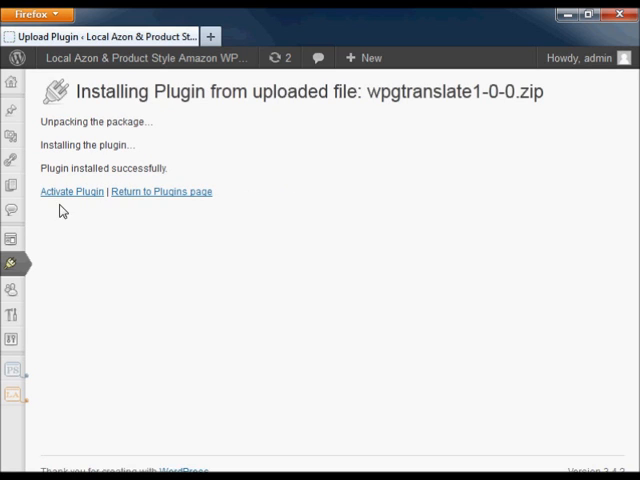
pyautogui.click(70, 191)
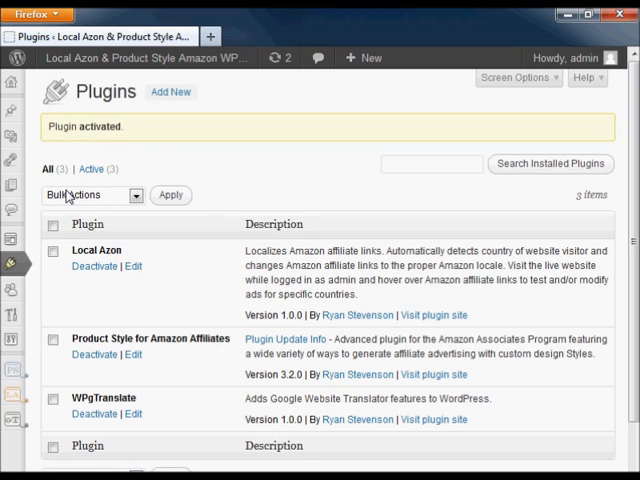
pyautogui.moveTo(70, 200)
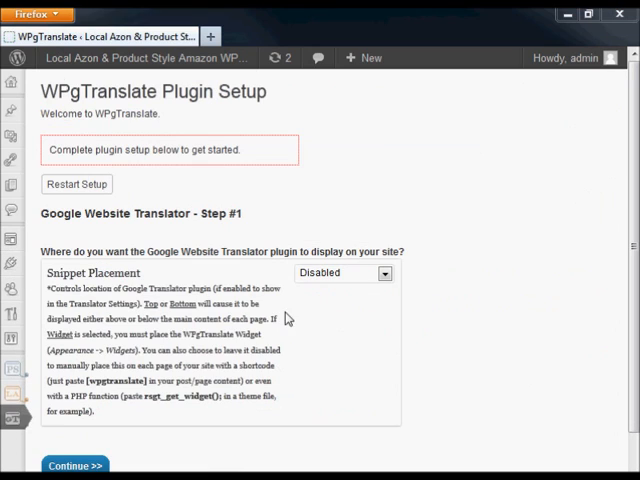
# Set WPgTranslate Snippet Placement to Widget and continue to setup step two
pyautogui.click(343, 272)
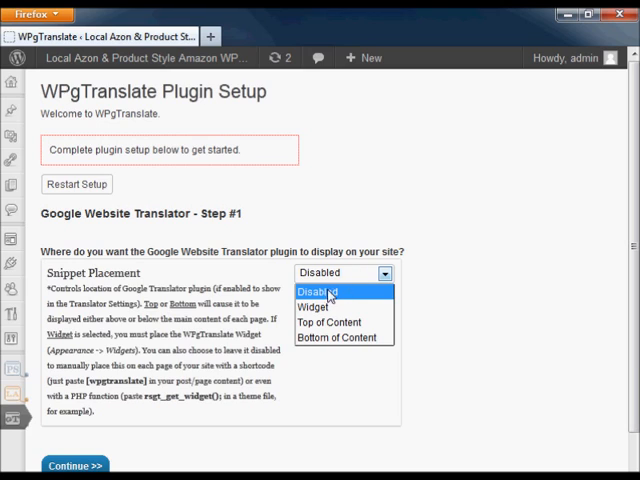
pyautogui.moveTo(322, 322)
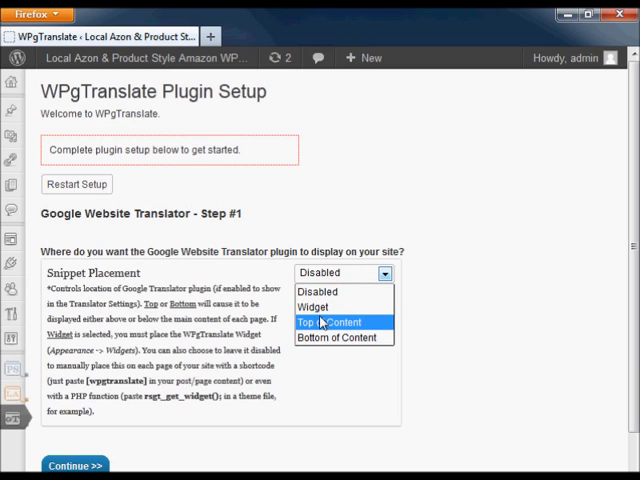
pyautogui.click(314, 306)
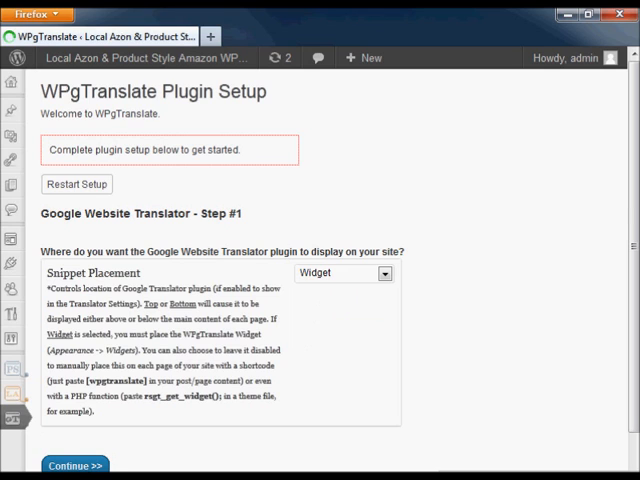
pyautogui.click(75, 464)
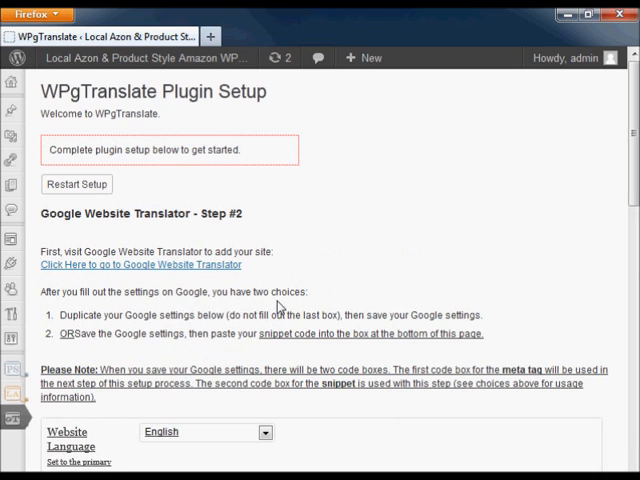
pyautogui.moveTo(135, 271)
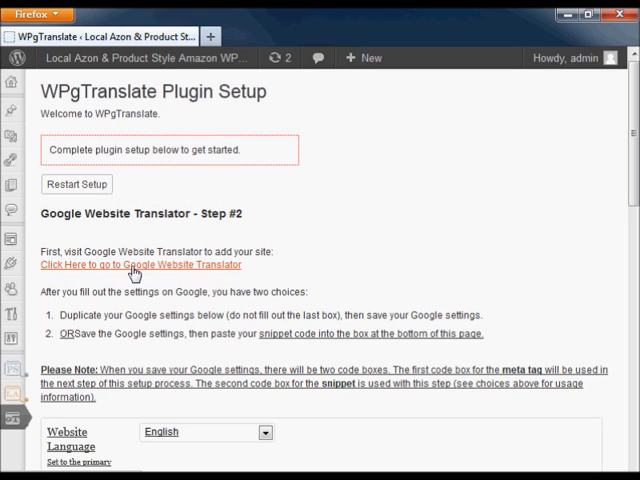
# In Google Website Translator, set Display mode to Inline with Dropdown only
pyautogui.click(140, 265)
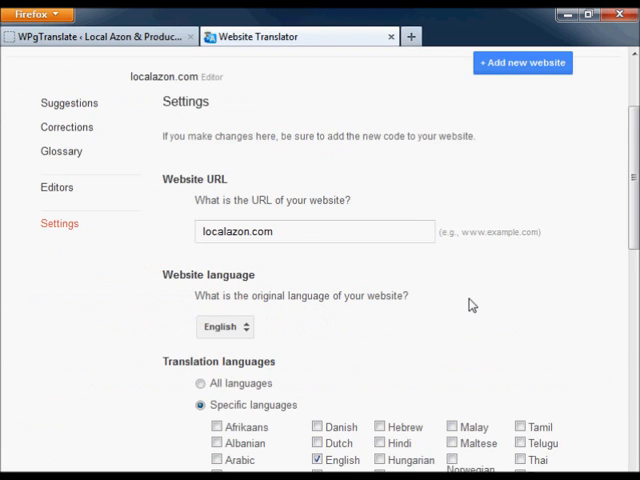
pyautogui.scroll(-3)
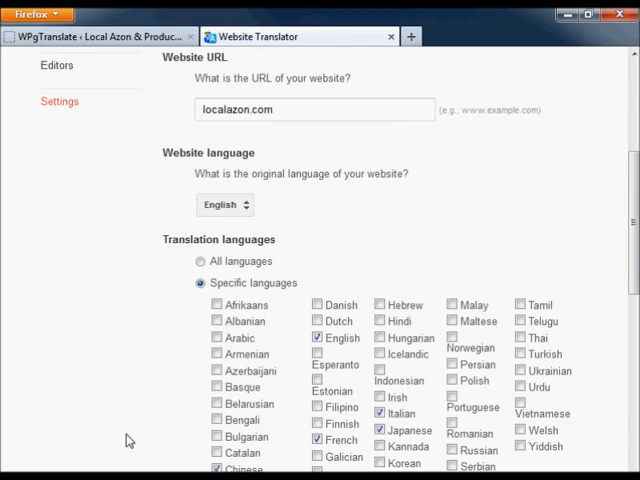
pyautogui.scroll(-3)
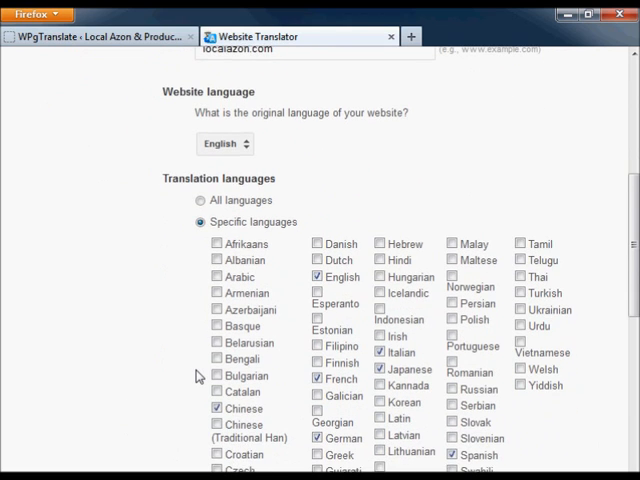
pyautogui.scroll(-3)
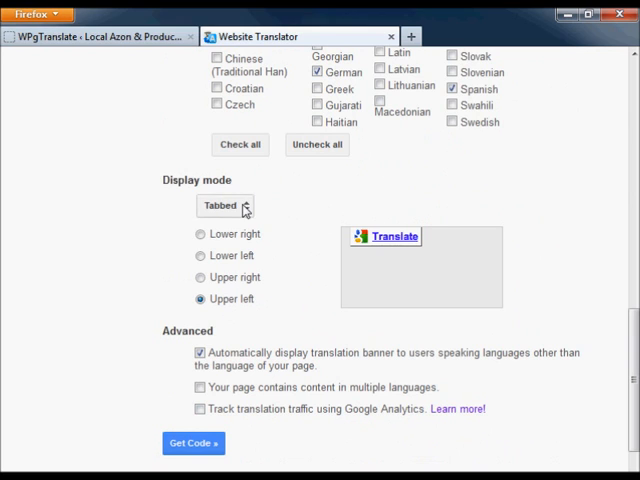
pyautogui.click(225, 205)
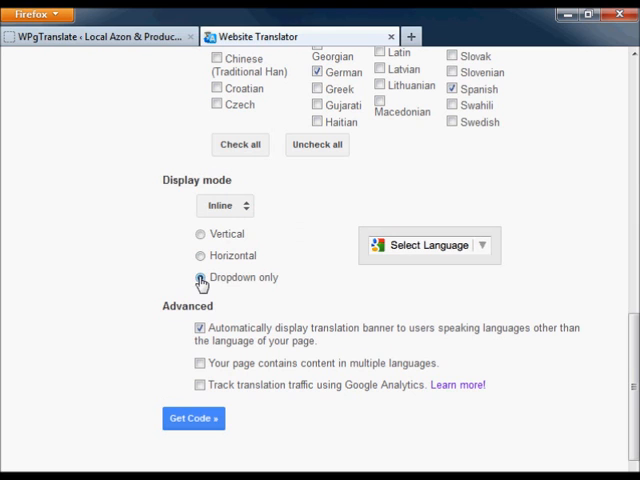
pyautogui.click(197, 277)
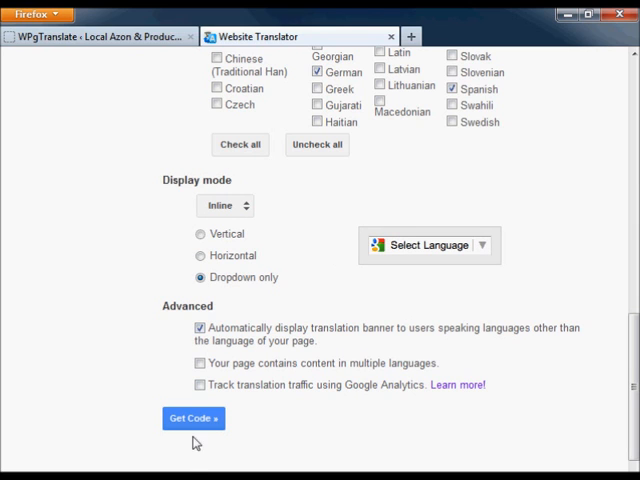
# Generate the translator code snippets with Get Code and return to plugin setup
pyautogui.click(192, 418)
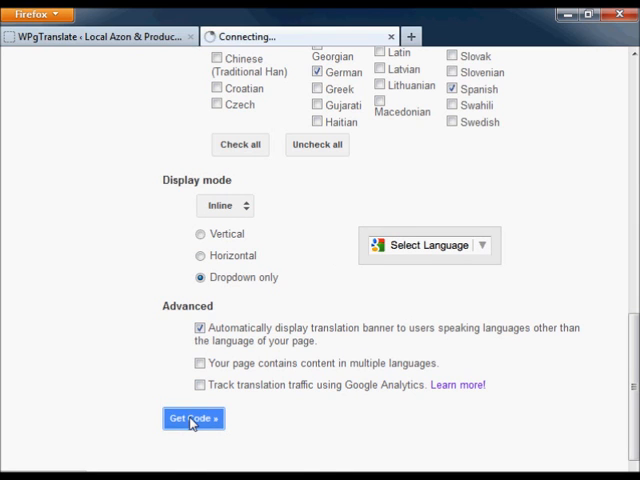
pyautogui.click(192, 418)
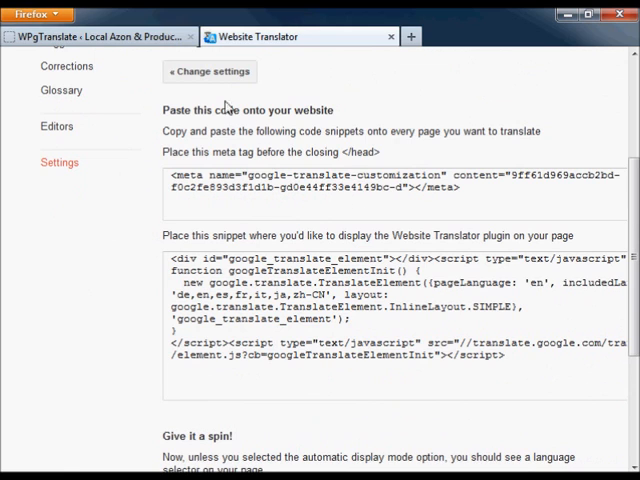
pyautogui.click(210, 71)
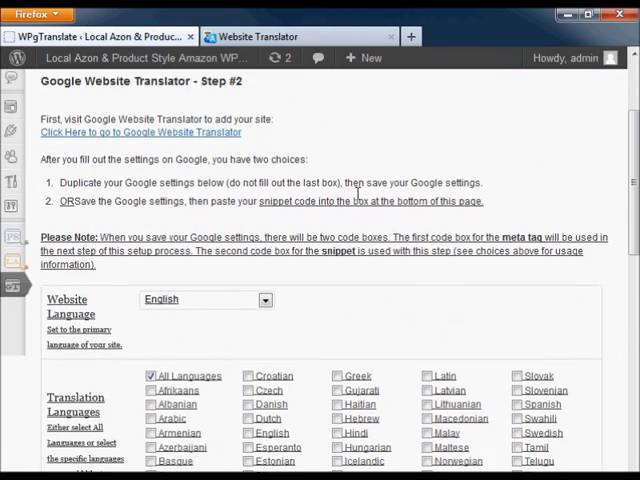
# Choose the 'Inline - Dropdown Only' display mode in WPgTranslate setup
pyautogui.scroll(-3)
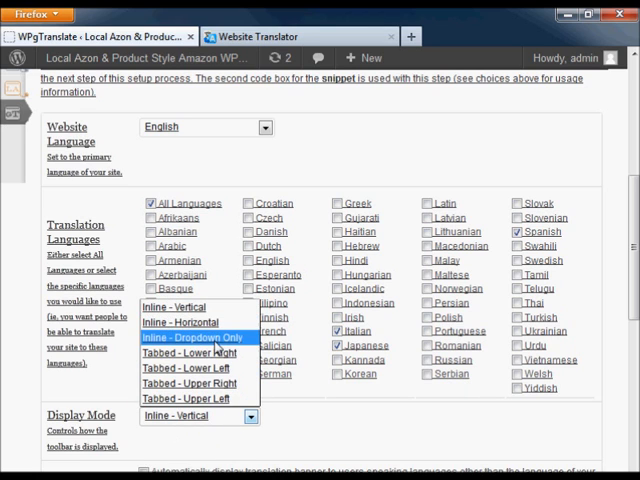
pyautogui.click(187, 336)
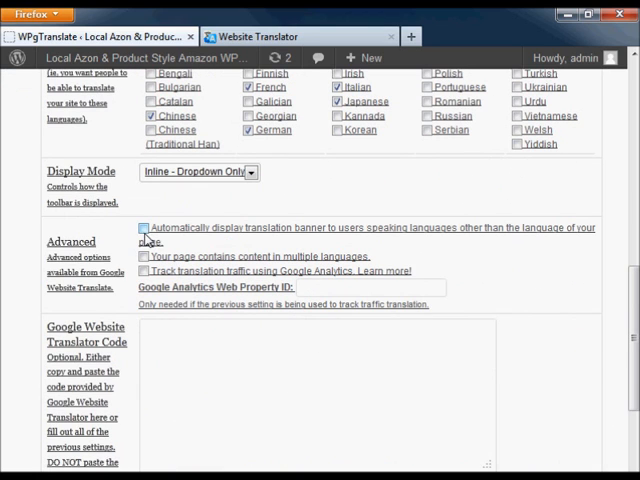
pyautogui.scroll(-3)
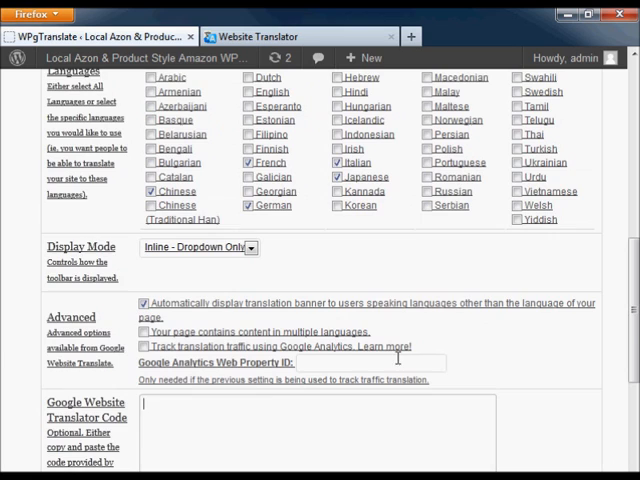
pyautogui.scroll(-3)
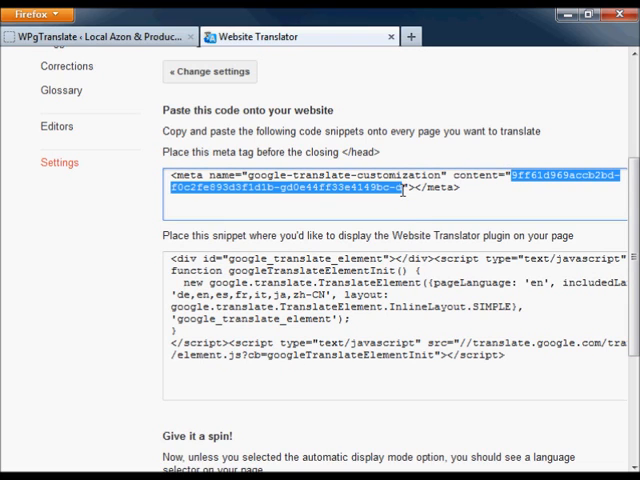
pyautogui.moveTo(364, 244)
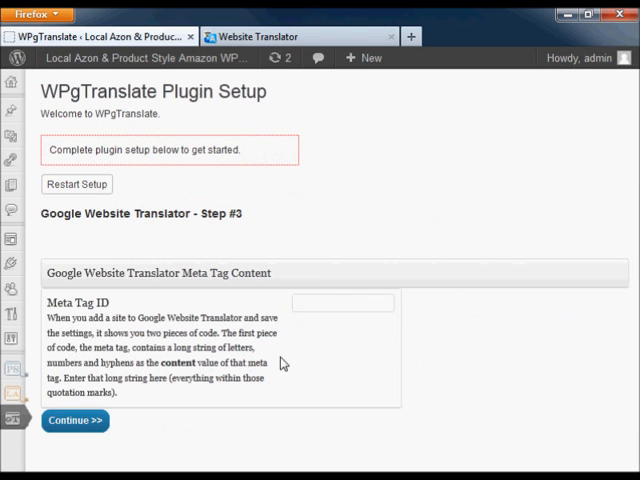
# Paste the Google meta tag content into Meta Tag ID and continue
pyautogui.rightClick(342, 302)
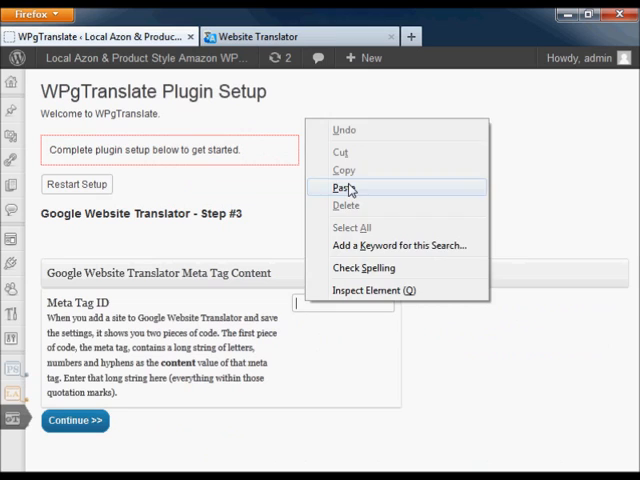
pyautogui.click(344, 188)
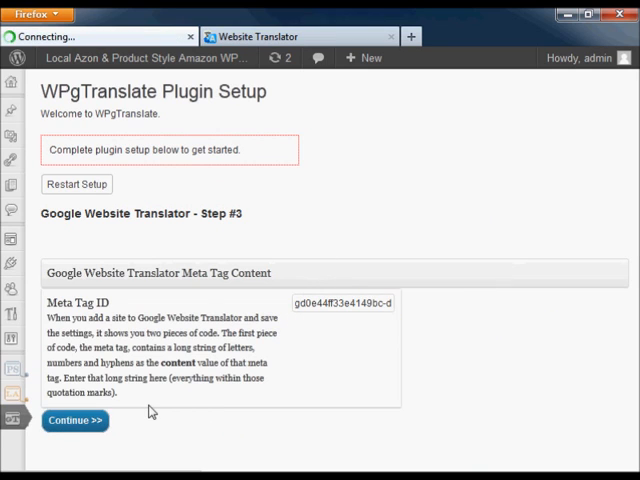
pyautogui.click(71, 419)
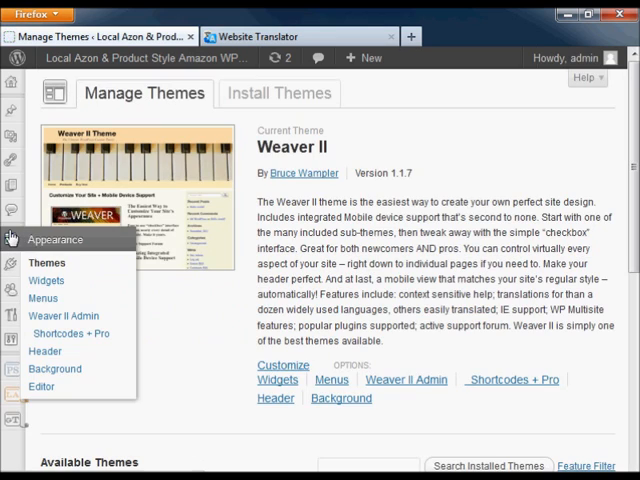
# Go to Appearance > Widgets to view available widgets and widget areas
pyautogui.click(46, 281)
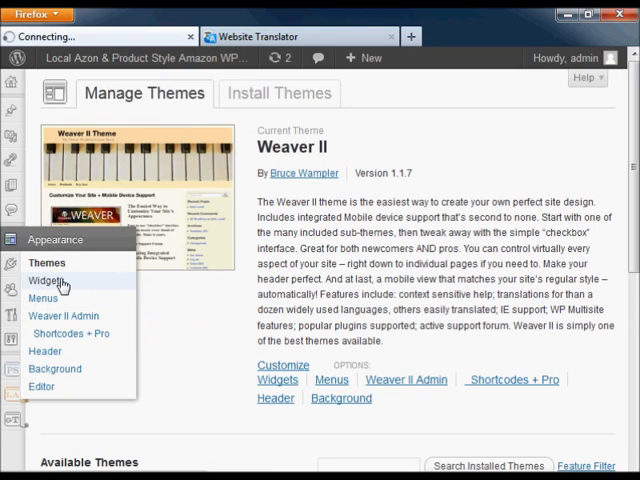
pyautogui.click(48, 280)
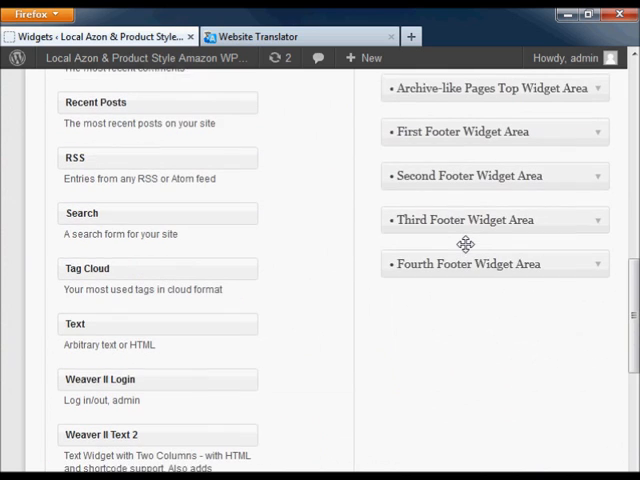
pyautogui.scroll(3)
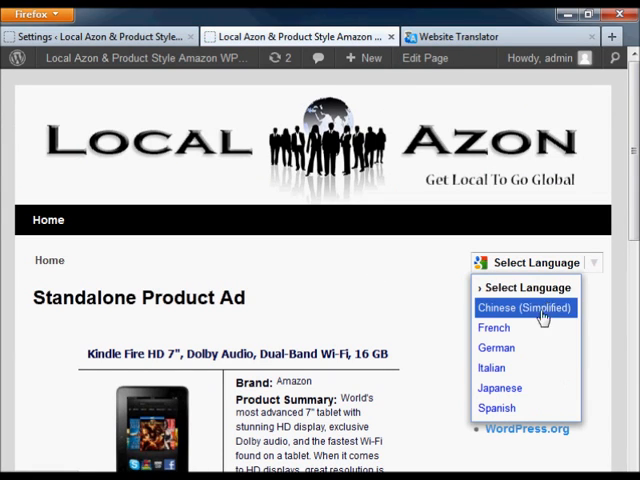
pyautogui.moveTo(495, 347)
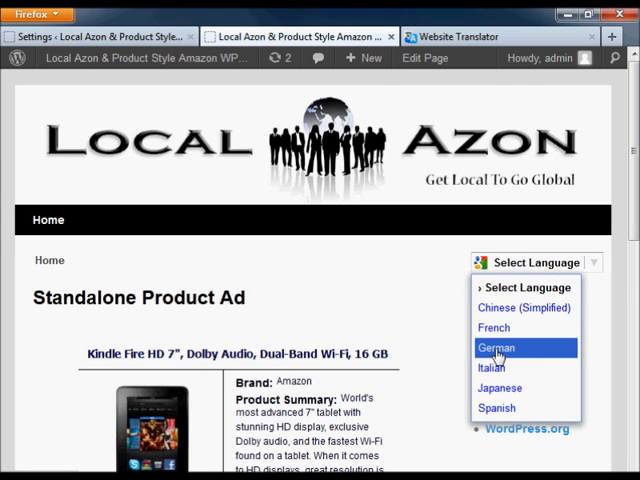
# Choose German from the Select Language dropdown on the live site
pyautogui.click(496, 347)
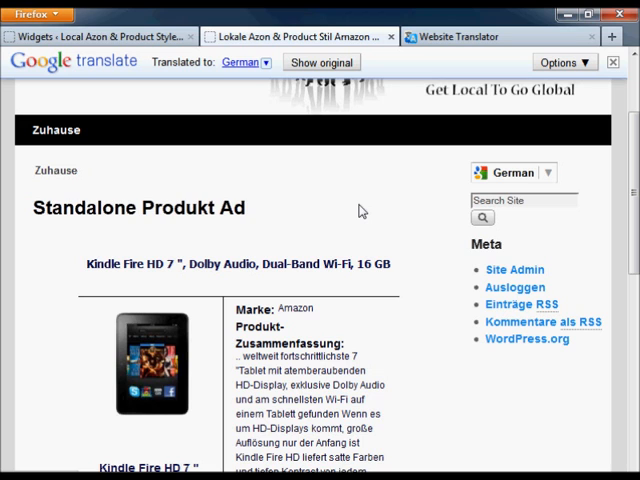
pyautogui.scroll(-3)
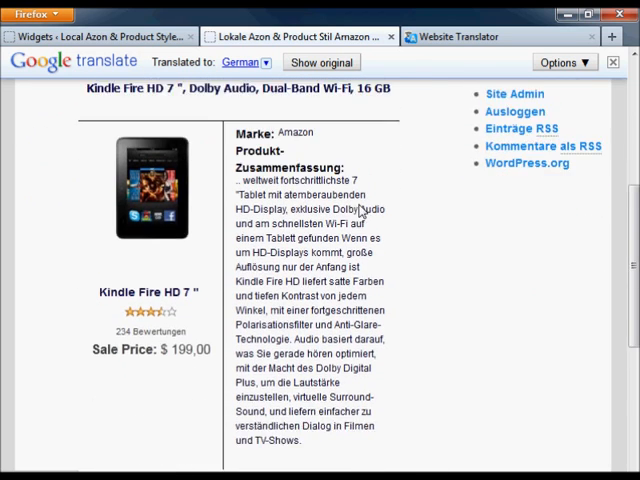
pyautogui.scroll(-3)
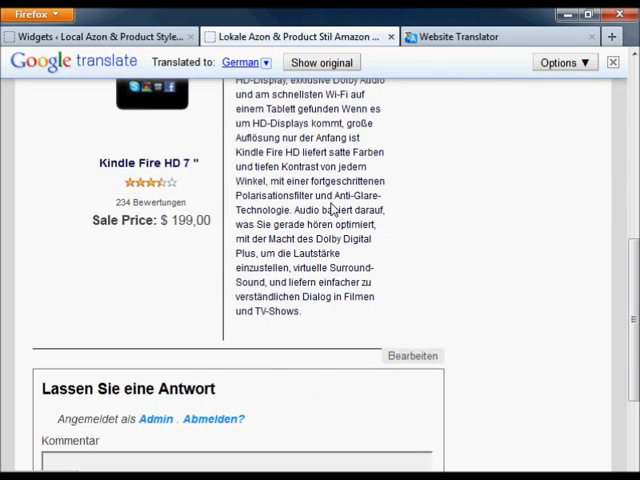
pyautogui.scroll(3)
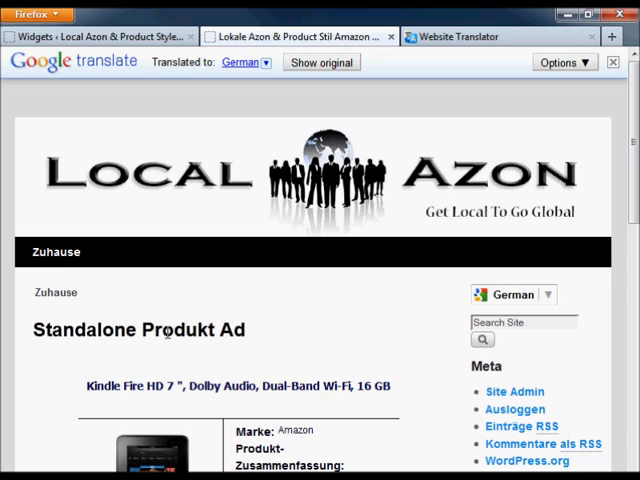
# Show the original 'Standalone Product Ad' text behind the German heading
pyautogui.click(166, 329)
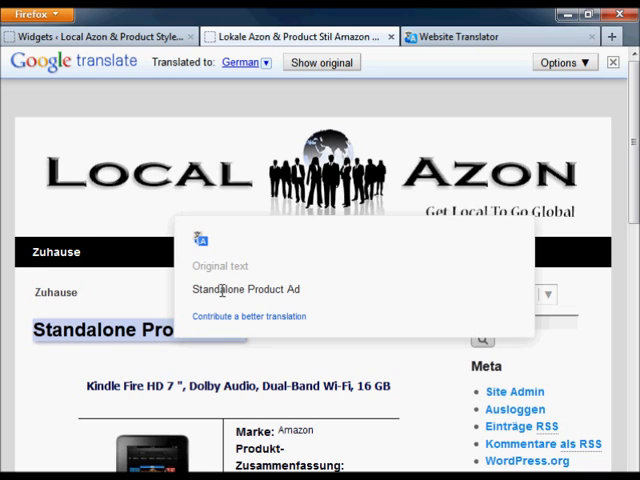
pyautogui.moveTo(250, 321)
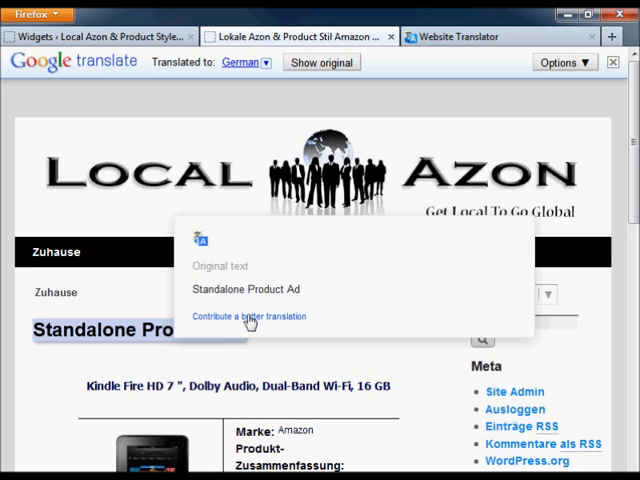